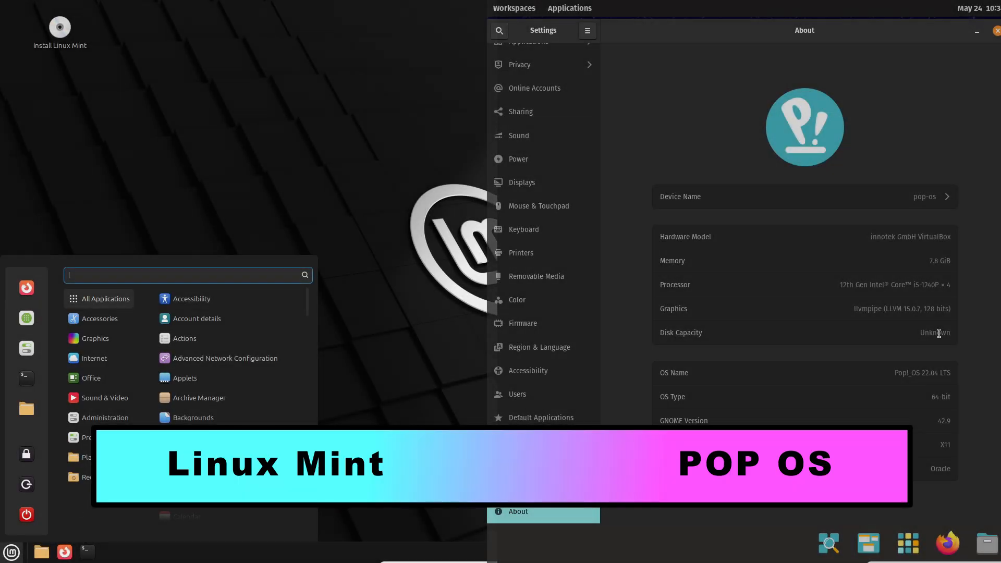
Search 'info' in the Mint menu, reach system information and the terminal profile colour settings
{"action": "type", "text": "info"}
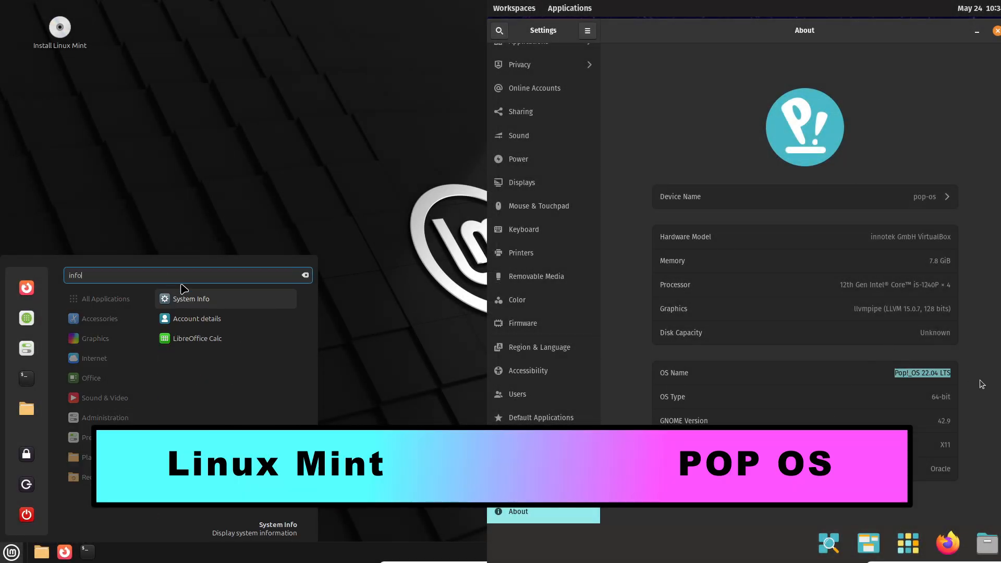
{"action": "left_click", "coordinate": [191, 298]}
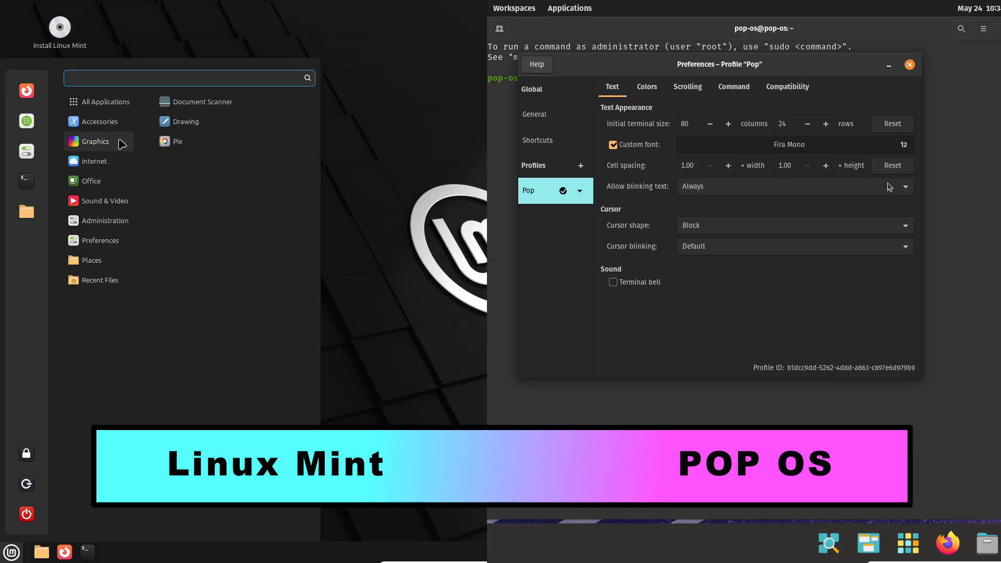
{"action": "left_click", "coordinate": [794, 144]}
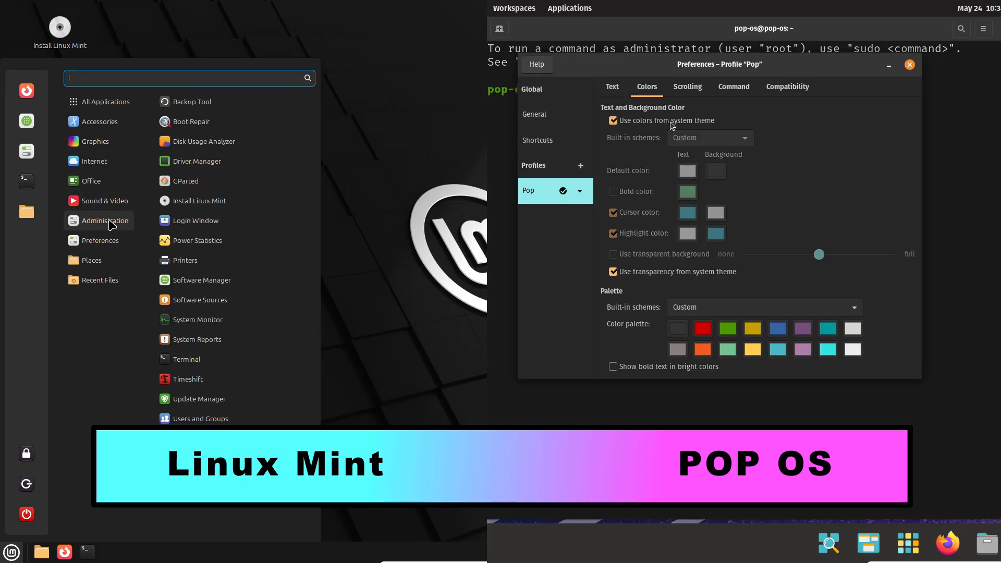
{"action": "left_click", "coordinate": [710, 137]}
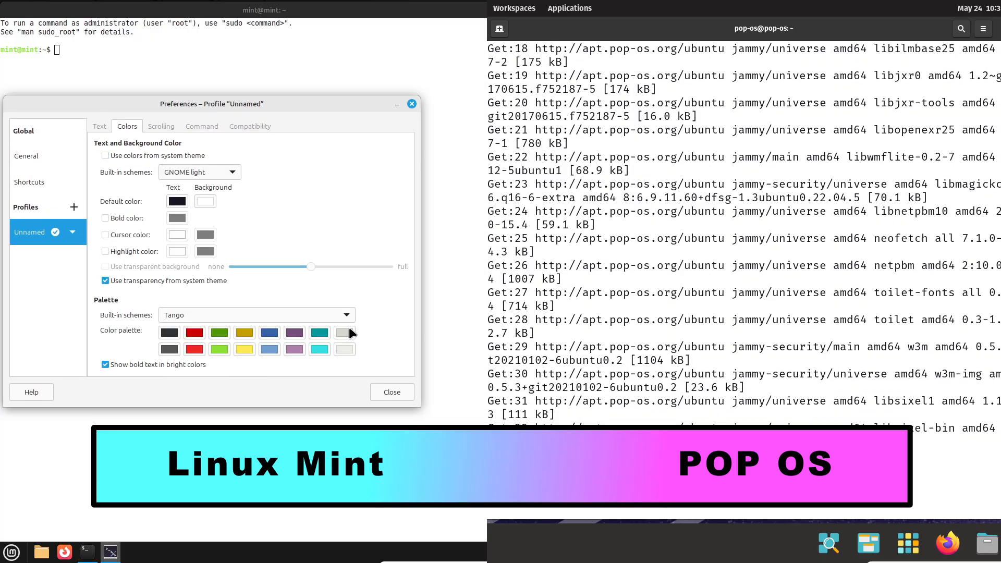
View the profile's Text appearance page, then close the terminal preferences
{"action": "left_click", "coordinate": [99, 126]}
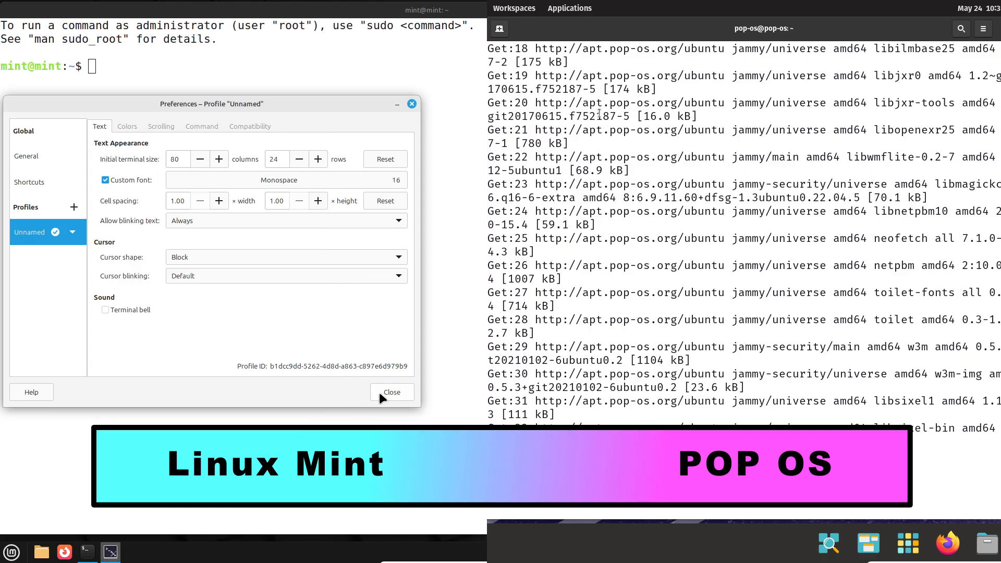
{"action": "left_click", "coordinate": [569, 8]}
{"action": "type", "text": "inxi -sv8"}
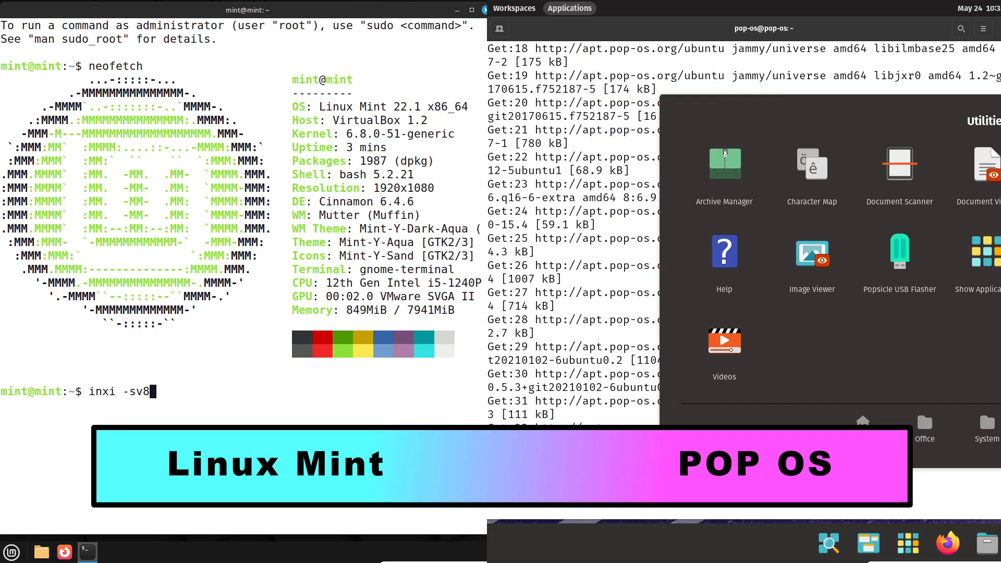
Run inxi -sv8 on Mint and browse Pop!_OS System Monitor's Resources and File Systems pages
{"action": "key", "text": "Return"}
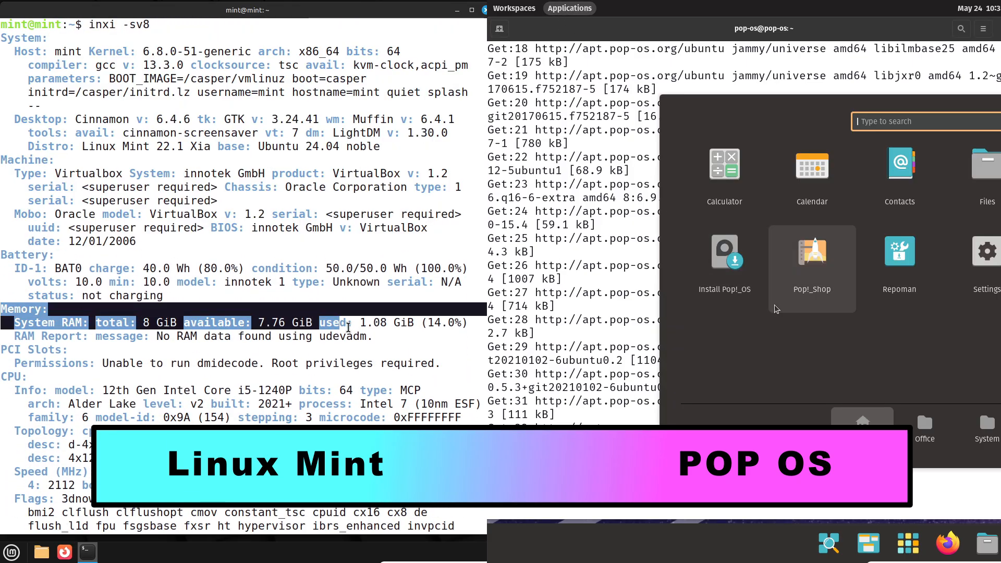
{"action": "scroll", "scroll_direction": "down", "scroll_amount": 3}
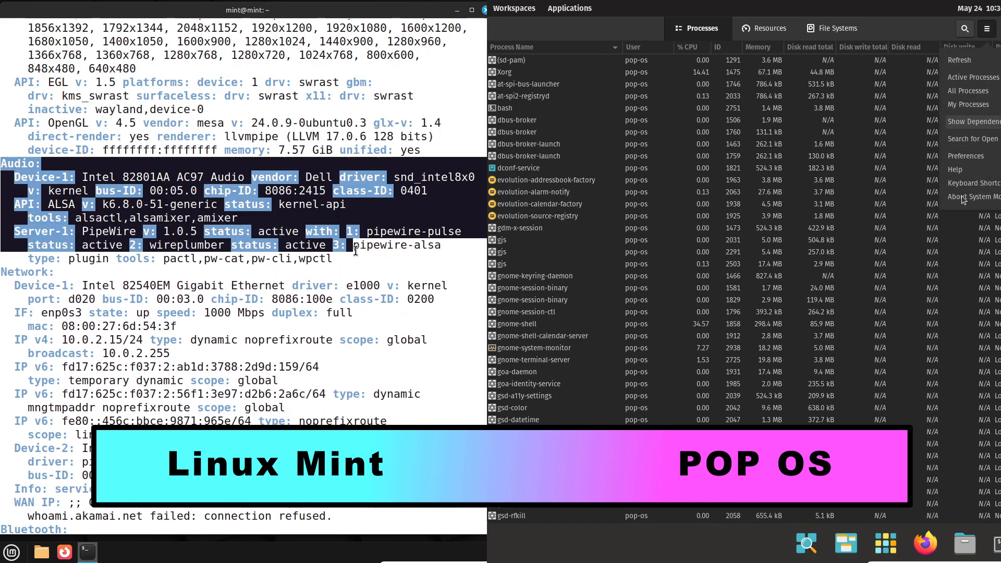
{"action": "left_click", "coordinate": [973, 196]}
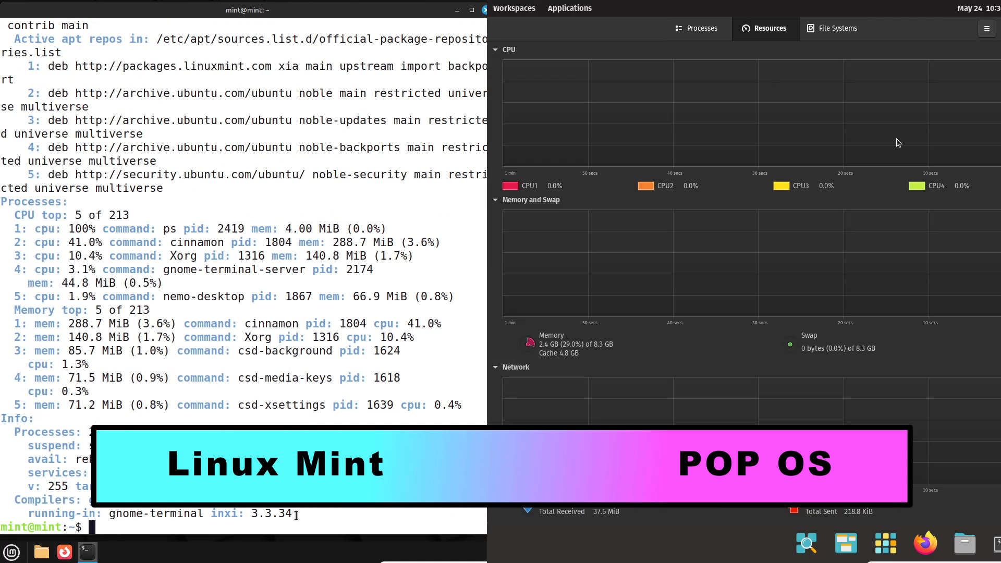
{"action": "left_click", "coordinate": [838, 28]}
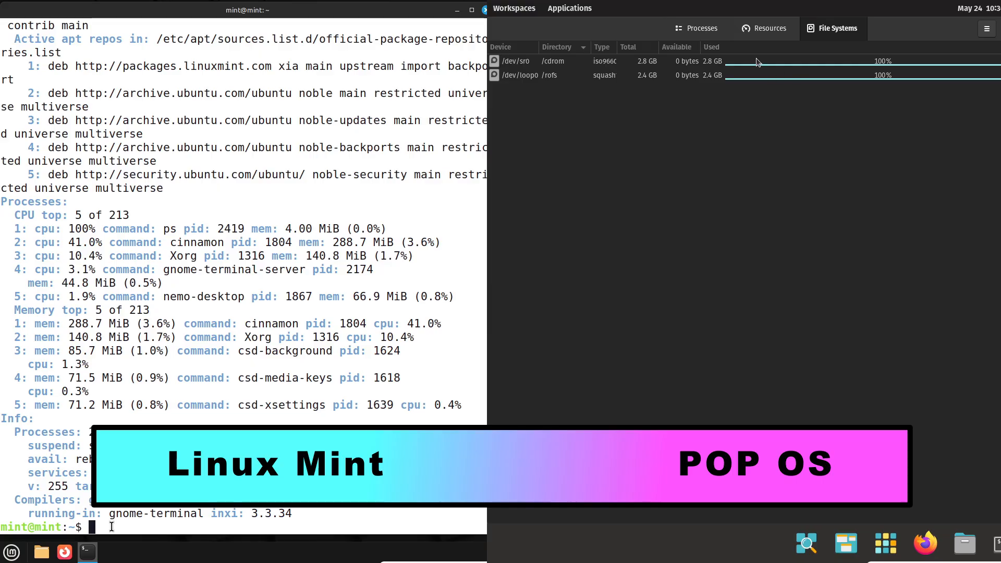
{"action": "left_click", "coordinate": [769, 28]}
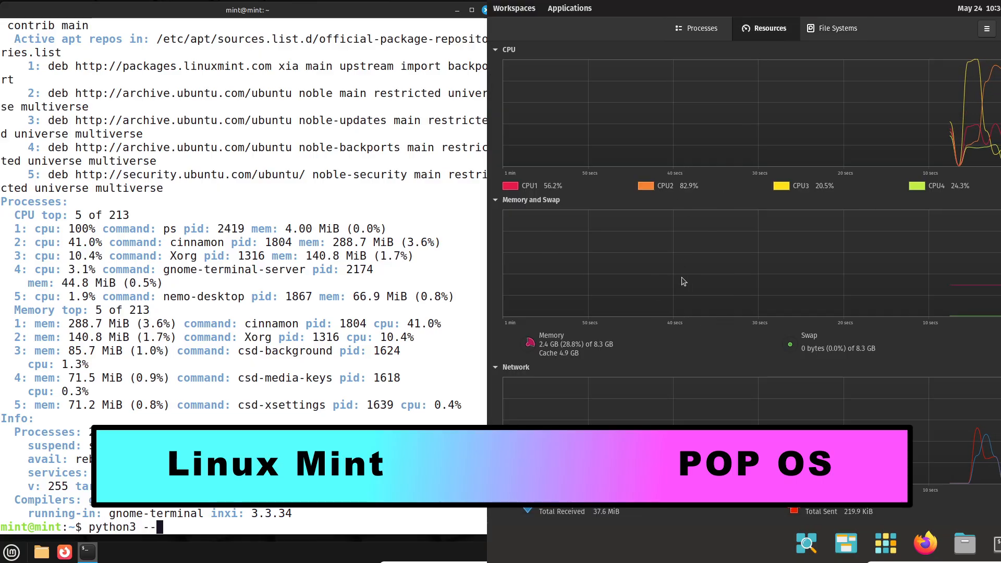
Check Mint's Python 3.12.3 version, run uname -a, then close the terminal session
{"action": "key", "text": "Return"}
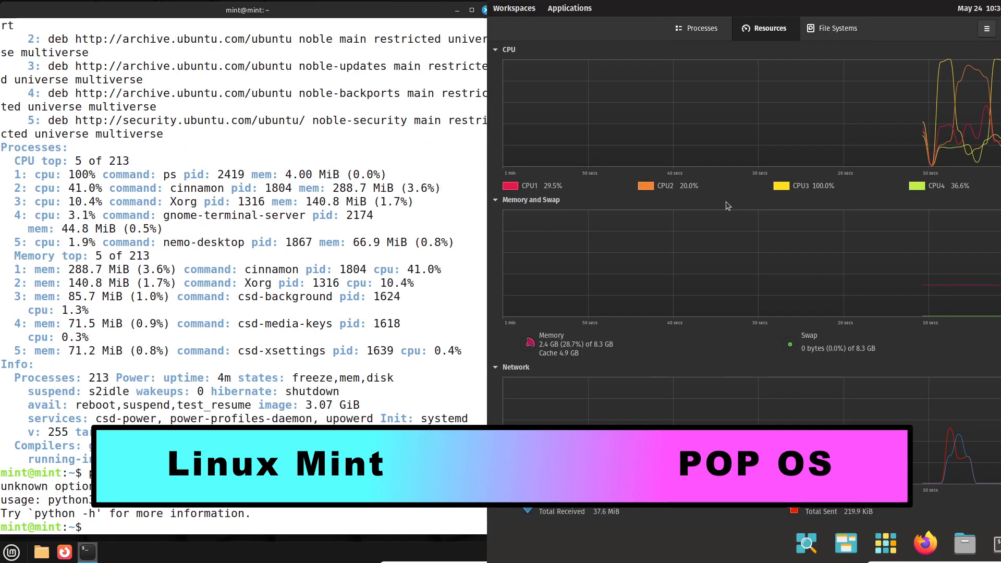
{"action": "type", "text": "python3 --v"}
{"action": "type", "text": "cat /etc/issue"}
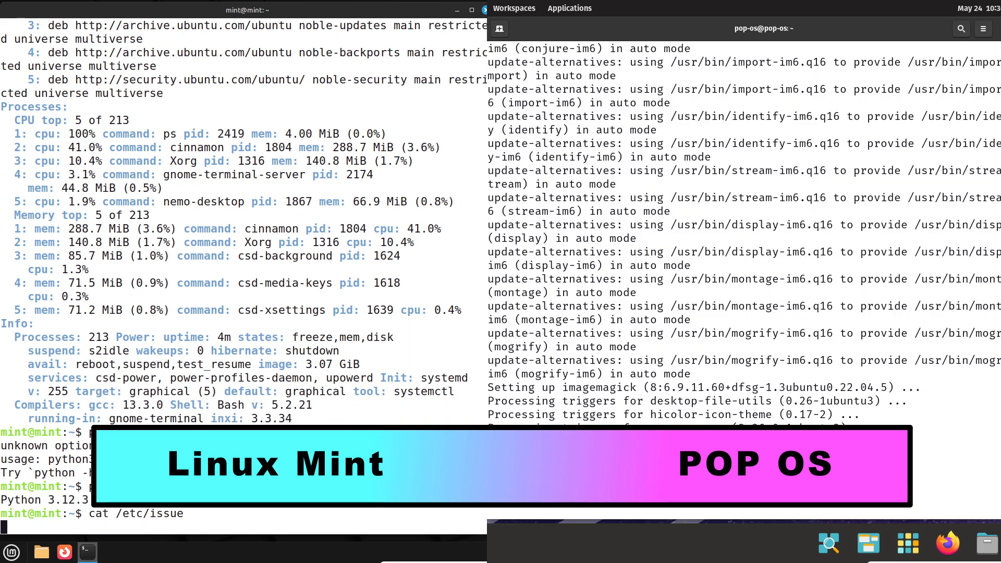
{"action": "type", "text": "uname -a"}
{"action": "type", "text": "exi"}
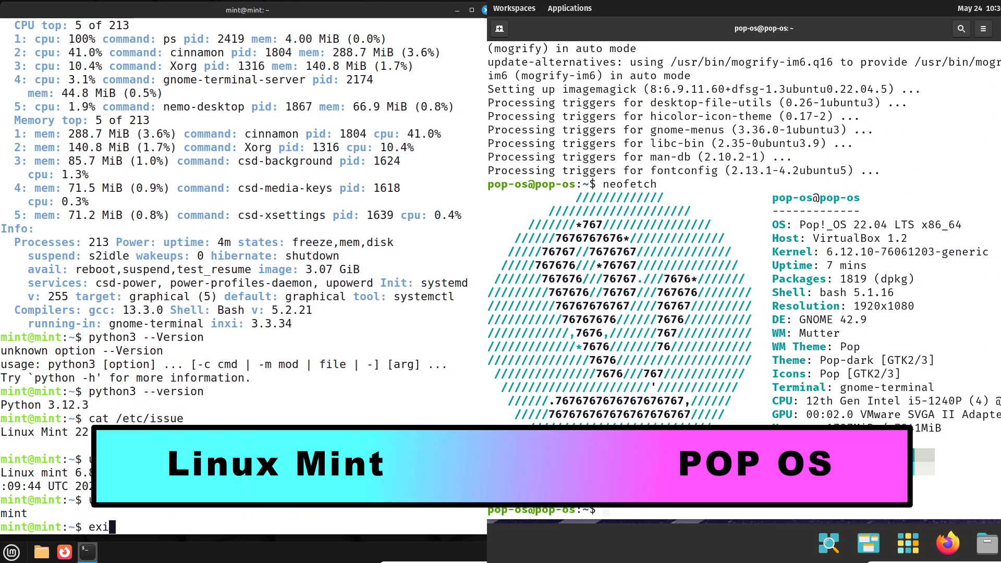
{"action": "key", "text": "Return"}
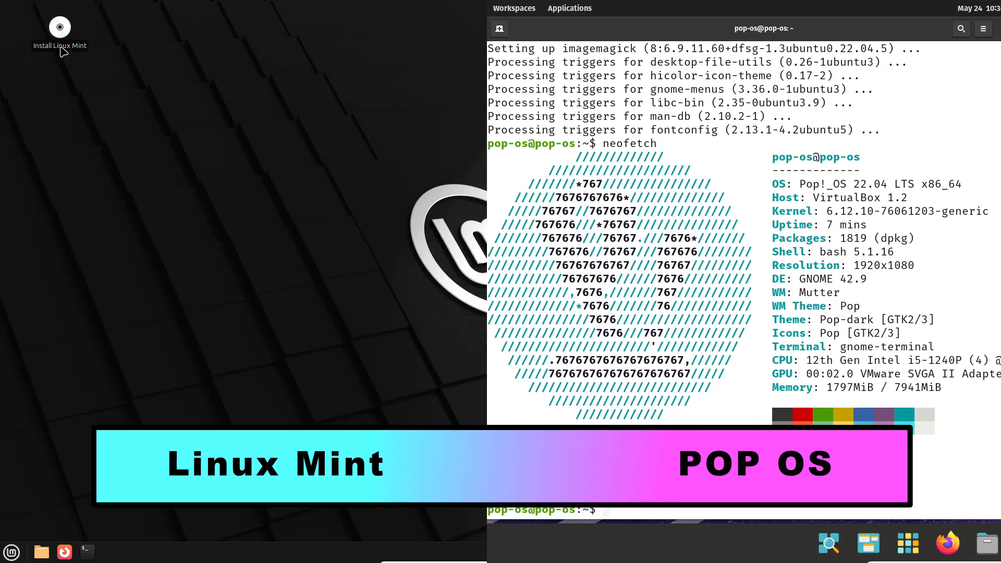
{"action": "mouse_move", "coordinate": [138, 222]}
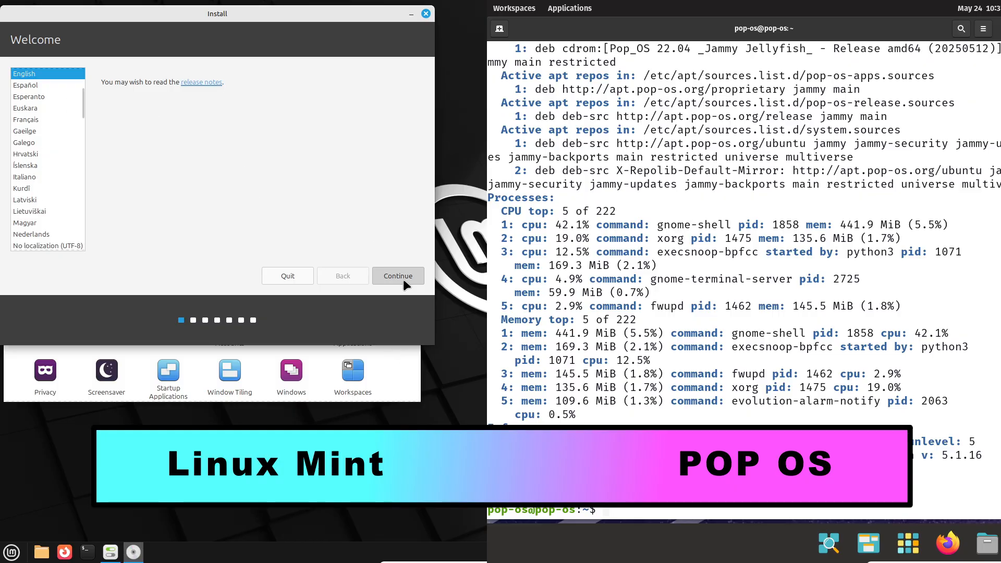
Continue past Welcome and English (US) keyboard layout, then quit the Mint installer
{"action": "left_click", "coordinate": [398, 276]}
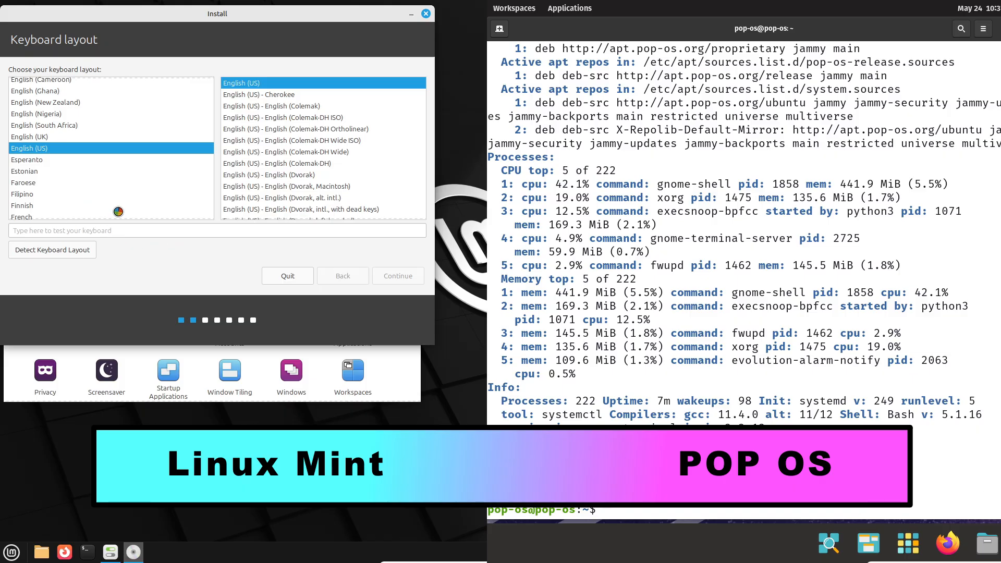
{"action": "left_click", "coordinate": [398, 275]}
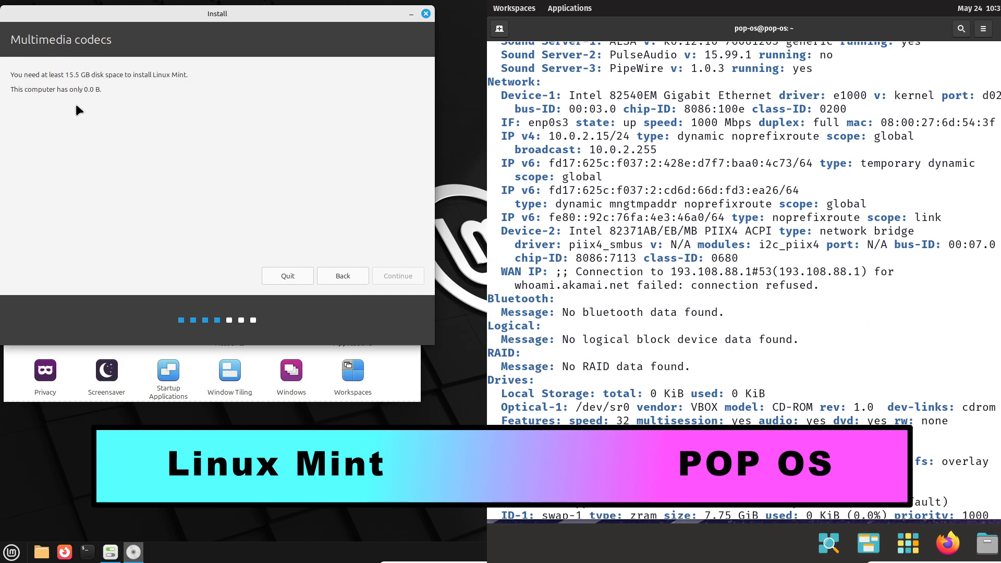
{"action": "left_click", "coordinate": [288, 275]}
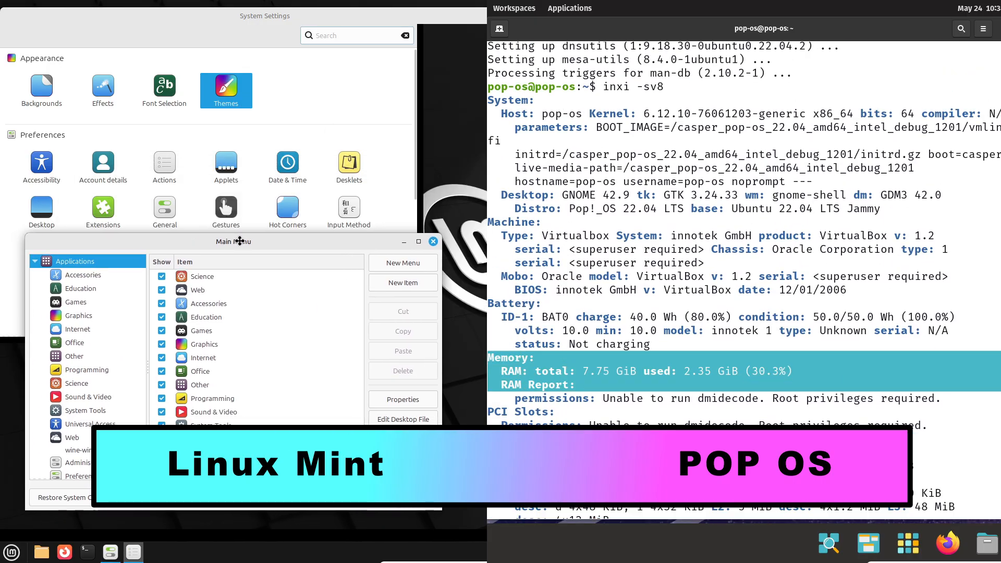
Browse Mint's theme settings pages: add themes, miscellaneous options, and back
{"action": "left_click", "coordinate": [225, 90]}
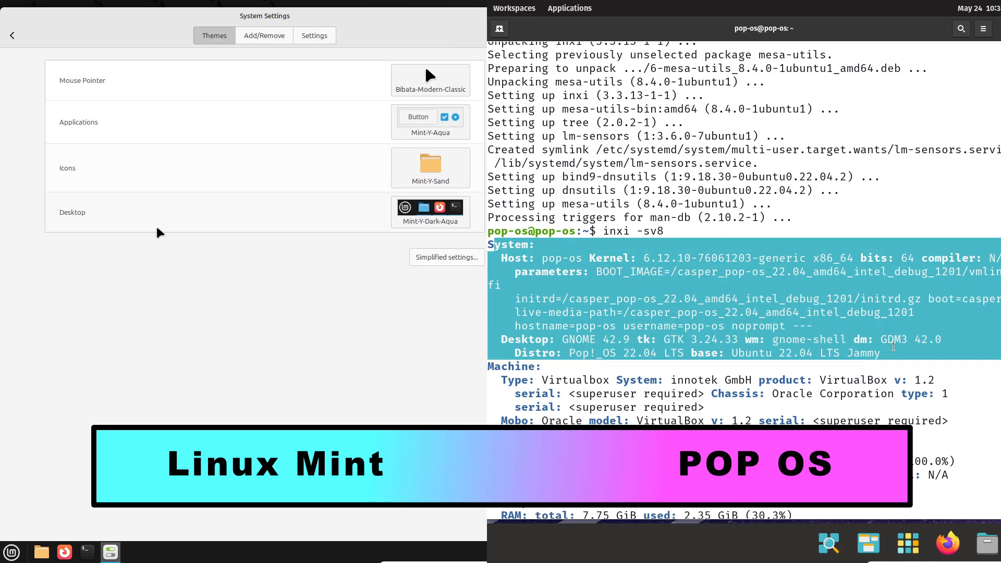
{"action": "mouse_move", "coordinate": [288, 88]}
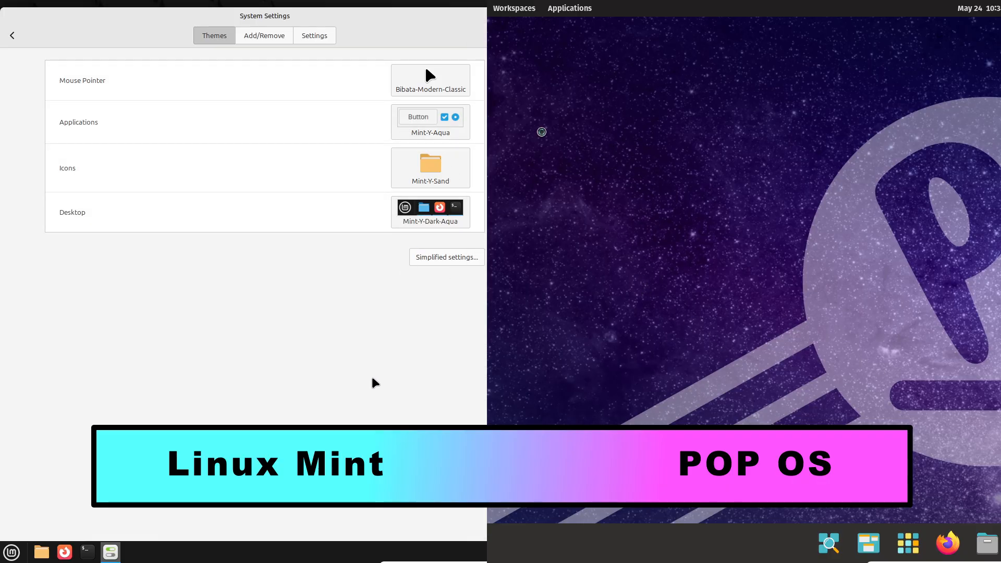
{"action": "left_click", "coordinate": [264, 36]}
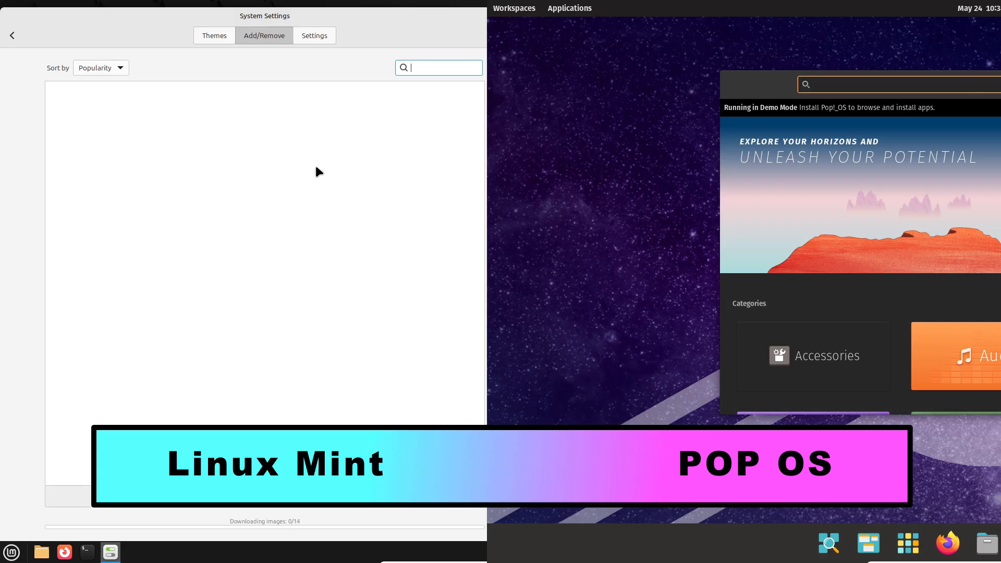
{"action": "left_click", "coordinate": [314, 36]}
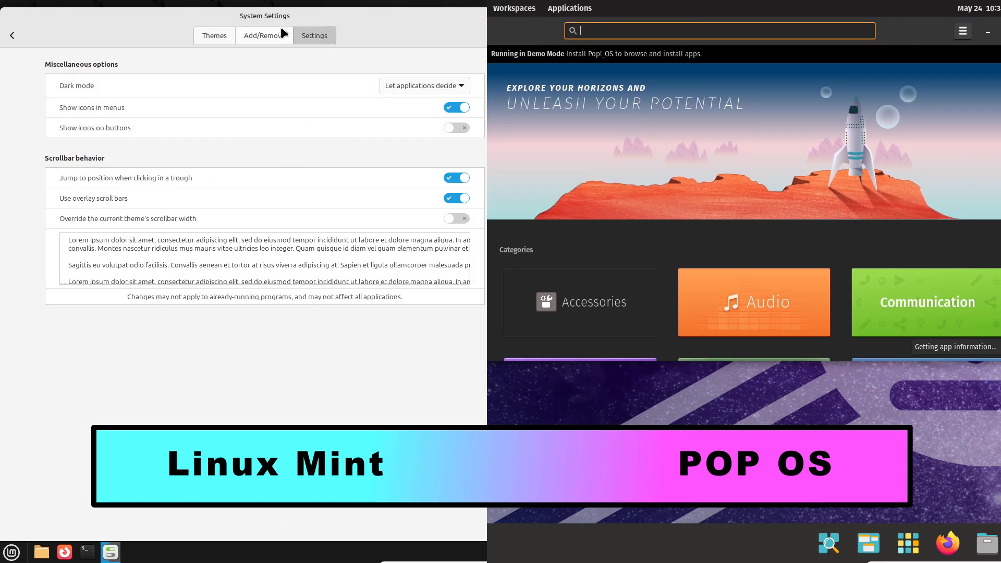
{"action": "left_click", "coordinate": [264, 35]}
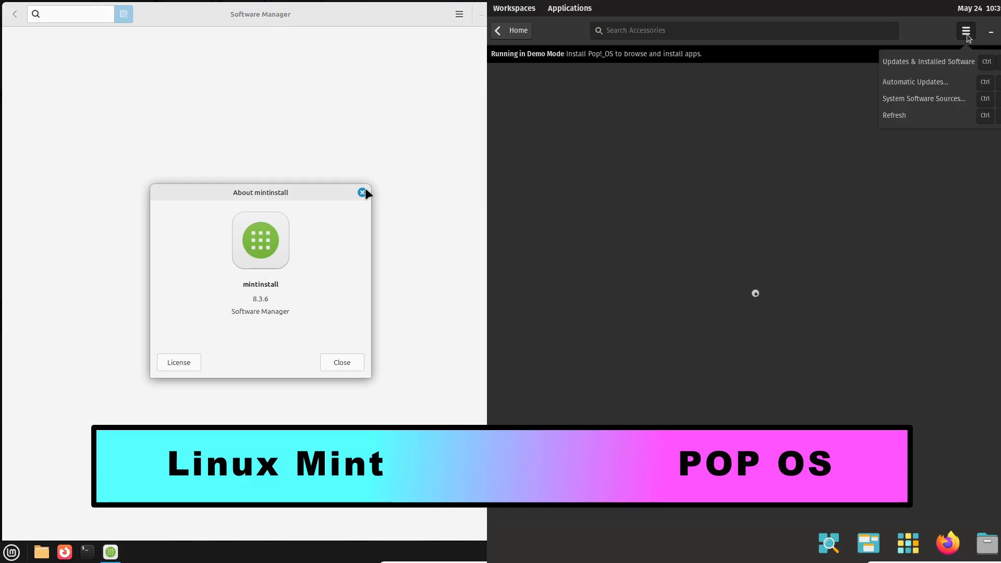
Allow unverified Flatpaks in Software Manager and review the third-party extra software sources
{"action": "left_click", "coordinate": [362, 192]}
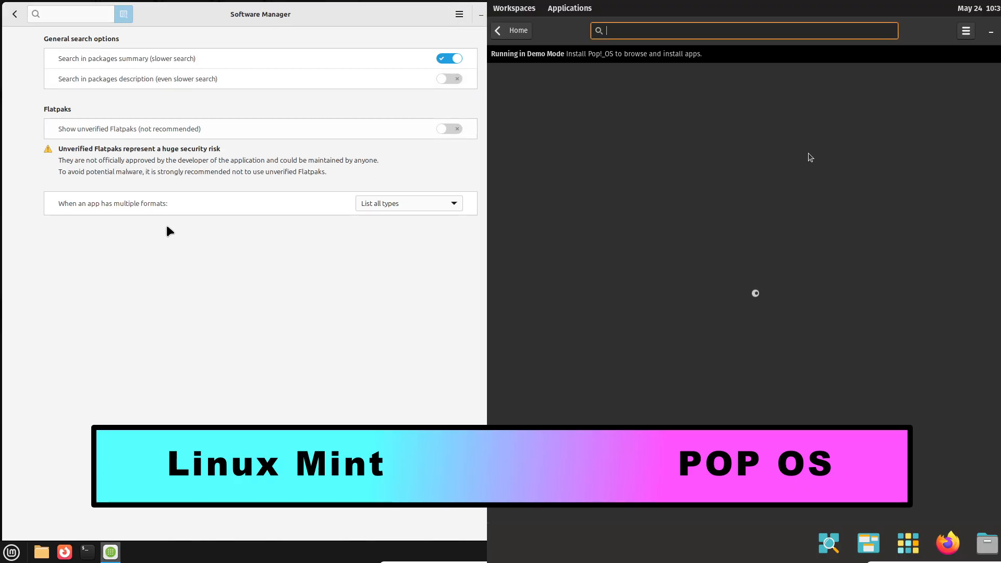
{"action": "left_click", "coordinate": [448, 128]}
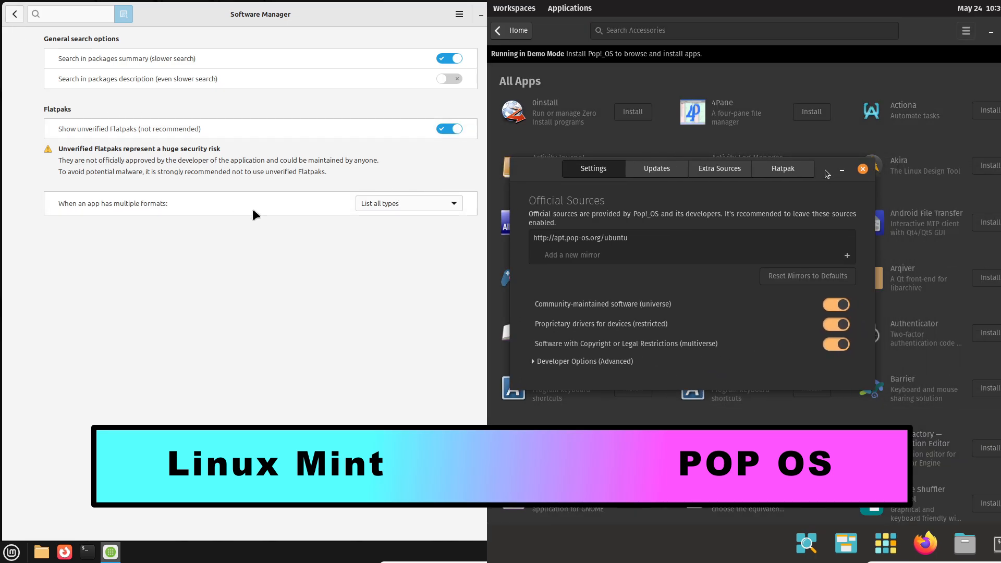
{"action": "left_click", "coordinate": [657, 169]}
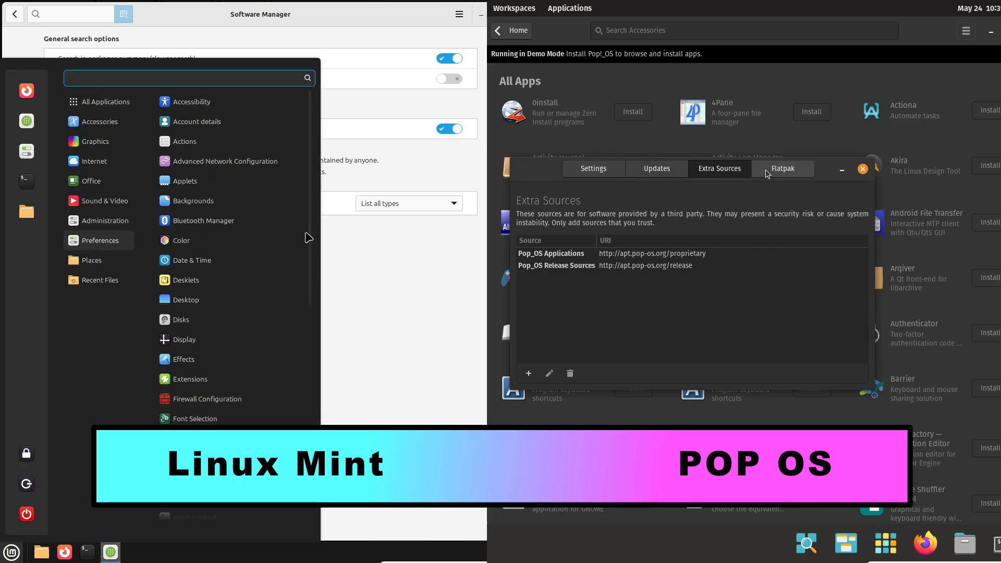
{"action": "left_click", "coordinate": [593, 169]}
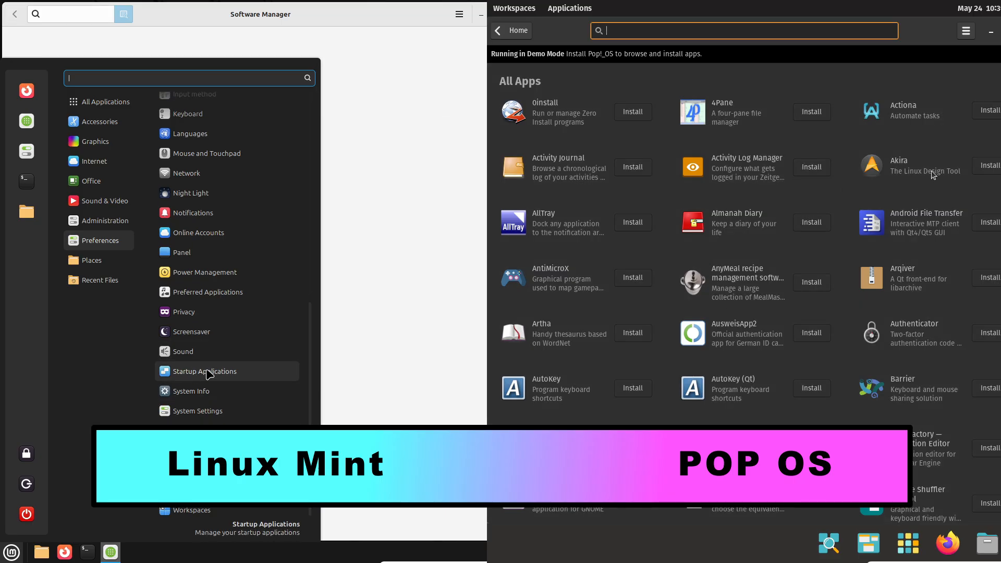
View the Akira and Atril Document Viewer app detail pages in Pop!_Shop
{"action": "left_click", "coordinate": [899, 160]}
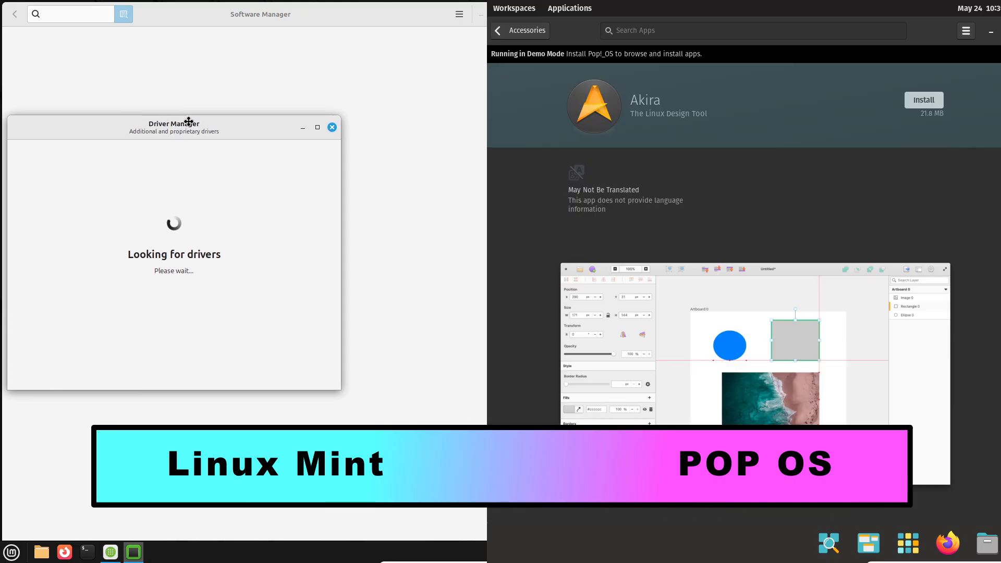
{"action": "left_click", "coordinate": [498, 31]}
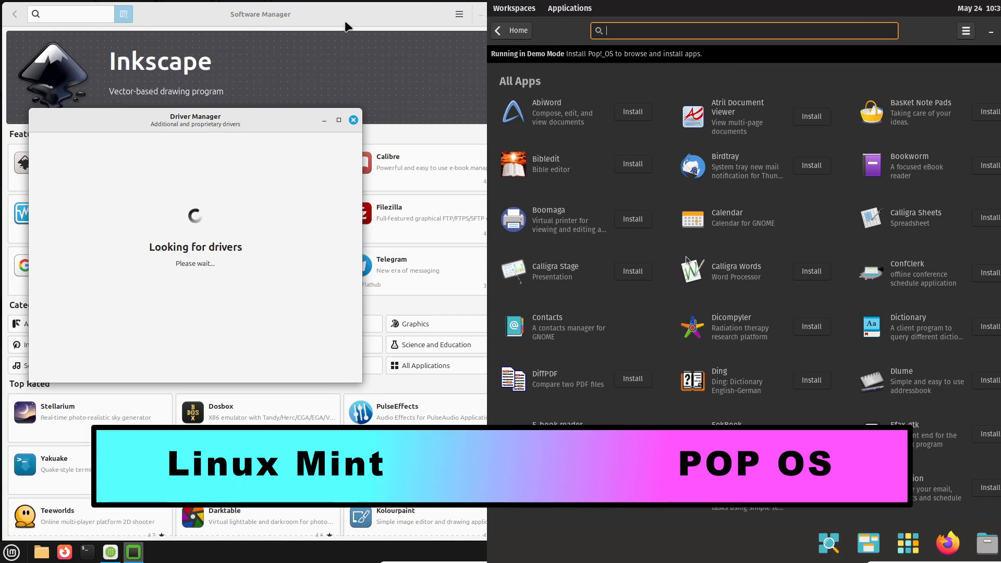
{"action": "left_click", "coordinate": [352, 119]}
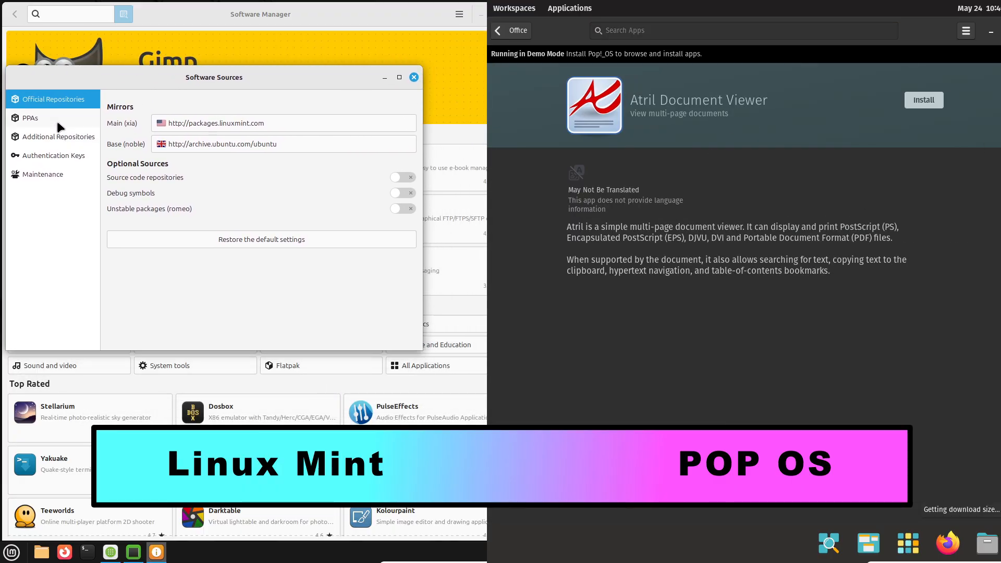
Review Mint Software Sources maintenance options and official repository mirrors
{"action": "left_click", "coordinate": [43, 174]}
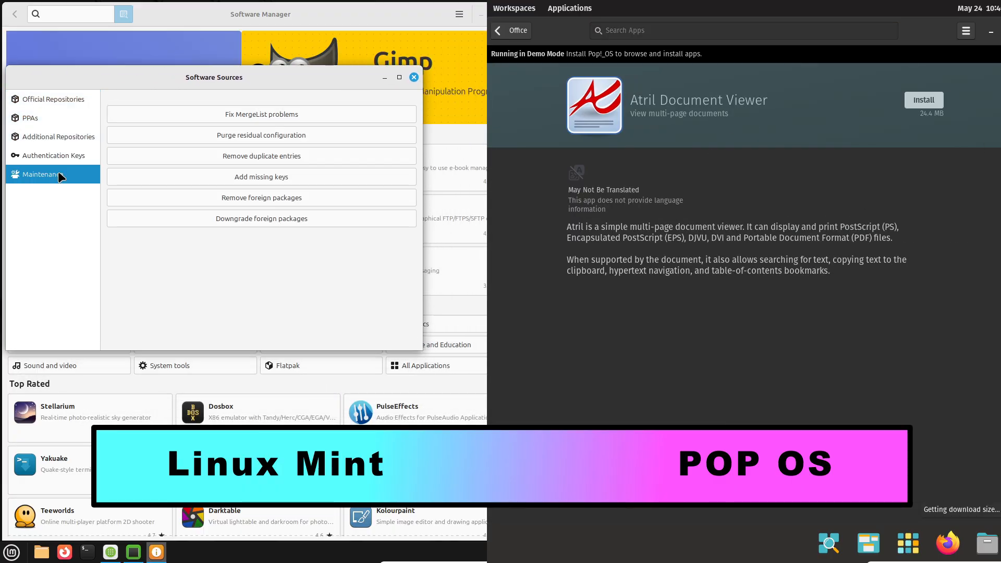
{"action": "left_click", "coordinate": [53, 100]}
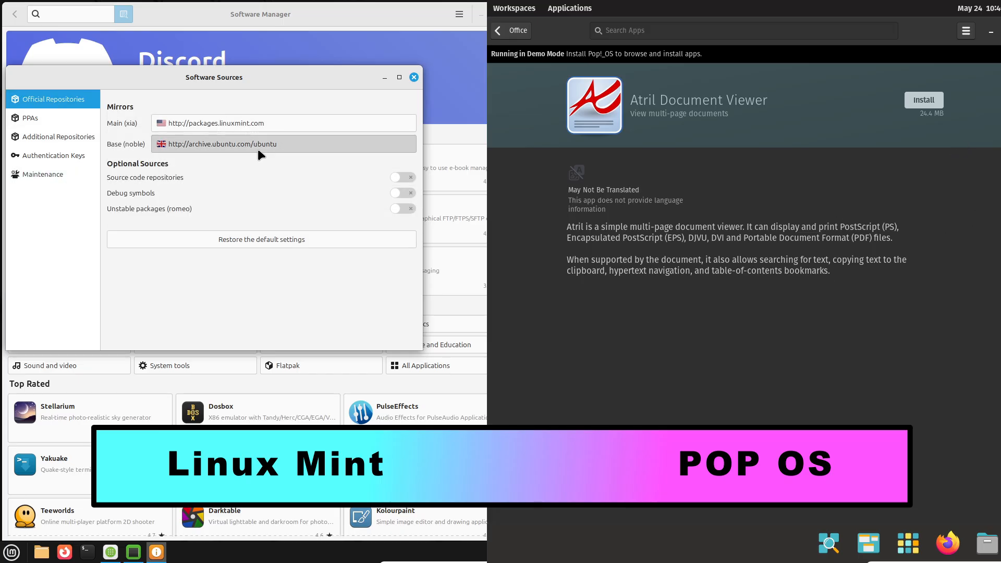
{"action": "left_click", "coordinate": [283, 144]}
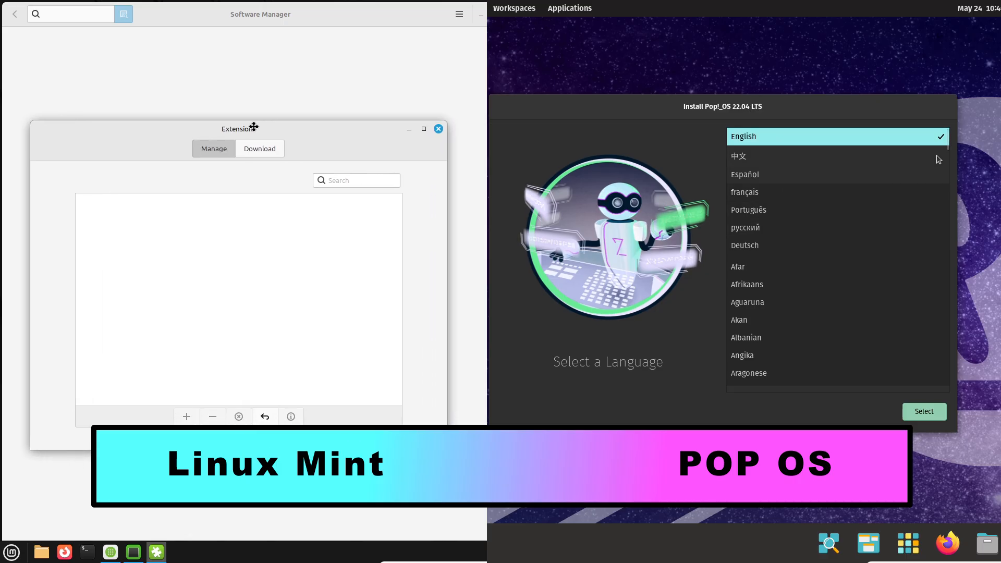
Confirm English in the Pop!_OS installer and show Mint System Monitor's resource graphs and version info
{"action": "left_click", "coordinate": [12, 552]}
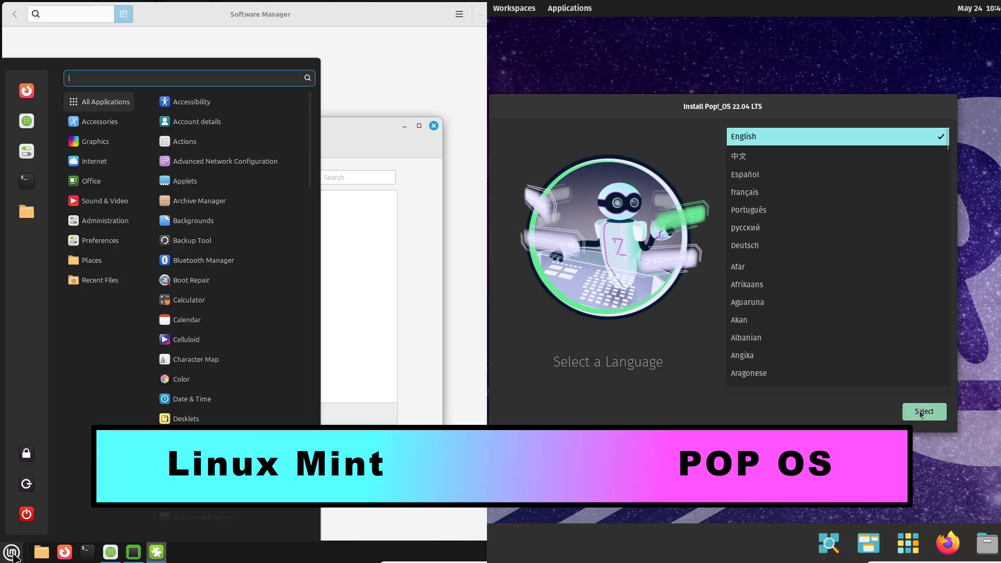
{"action": "left_click", "coordinate": [924, 412]}
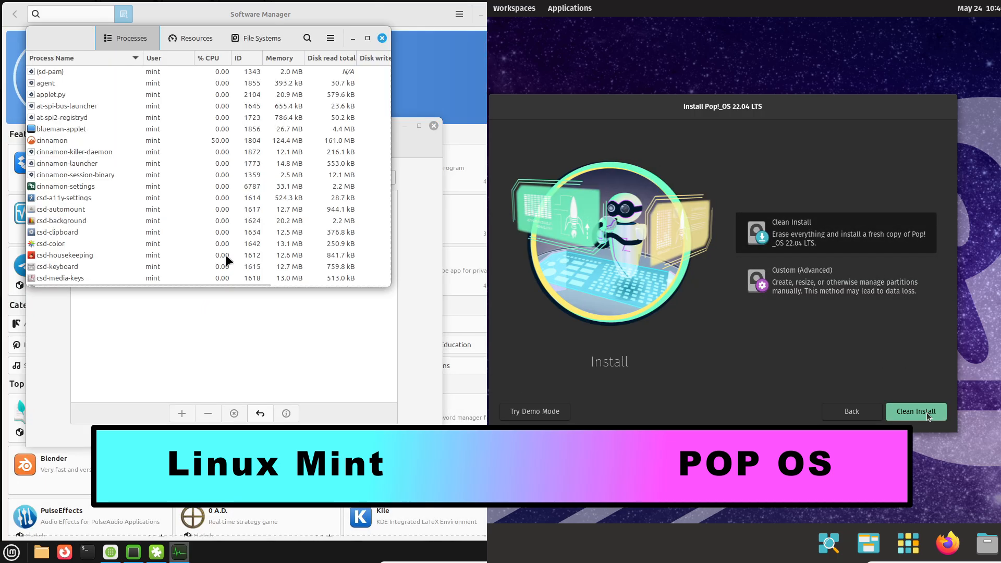
{"action": "left_click", "coordinate": [916, 412]}
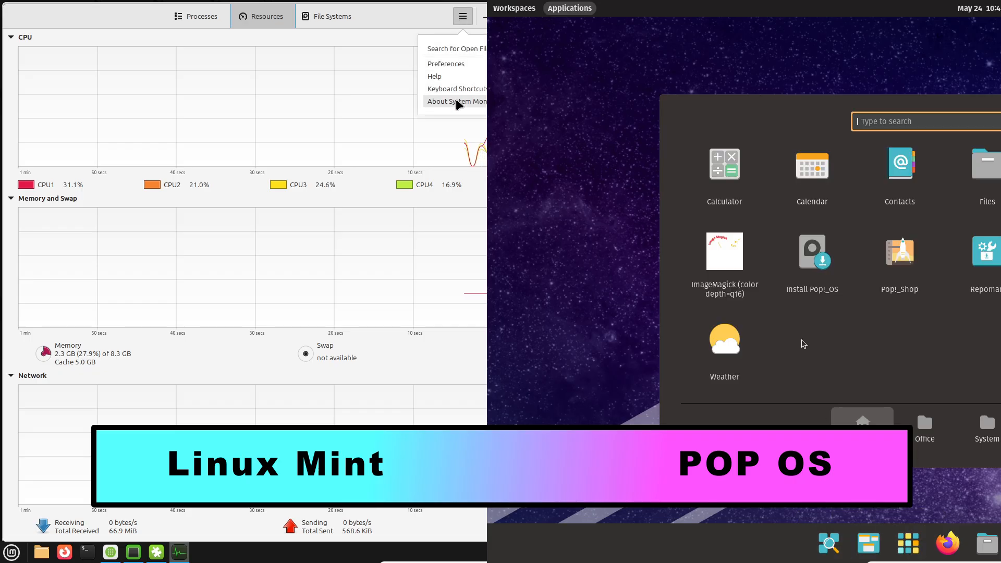
{"action": "left_click", "coordinate": [457, 101]}
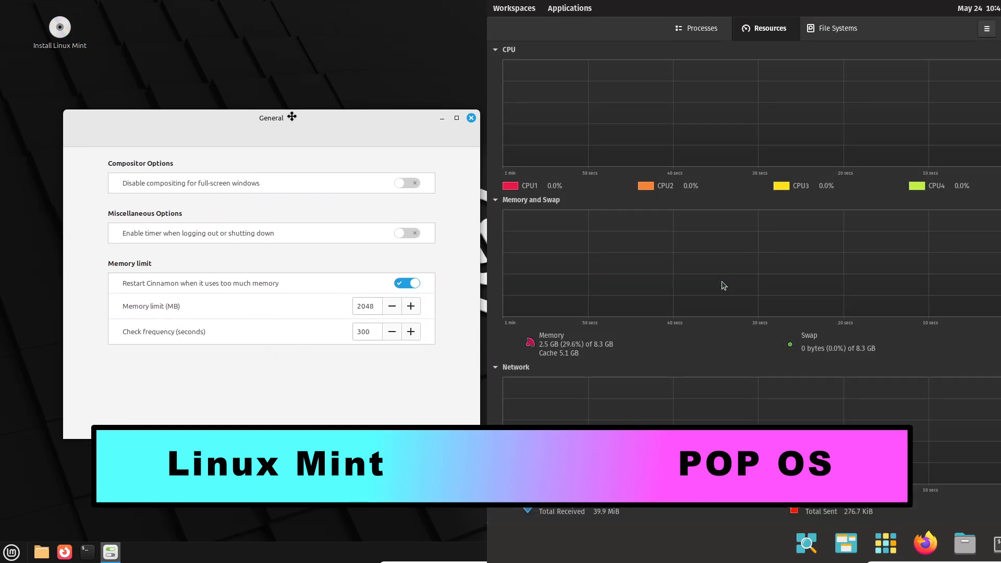
Launch LibreOffice from the Mint menu and switch Pop!_OS System Monitor to its resource graphs
{"action": "left_click", "coordinate": [470, 117]}
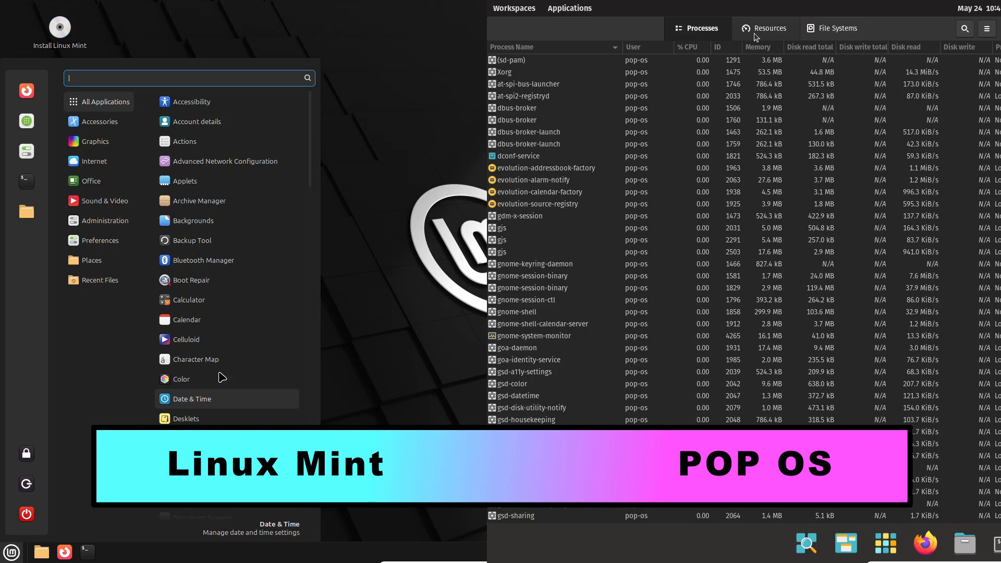
{"action": "left_click", "coordinate": [766, 28]}
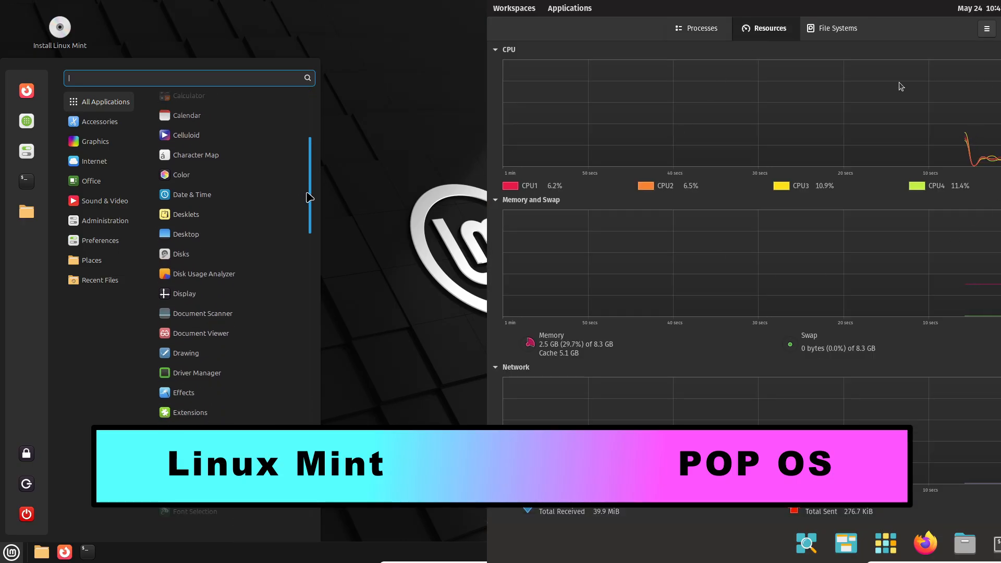
{"action": "scroll", "scroll_direction": "down", "scroll_amount": 3}
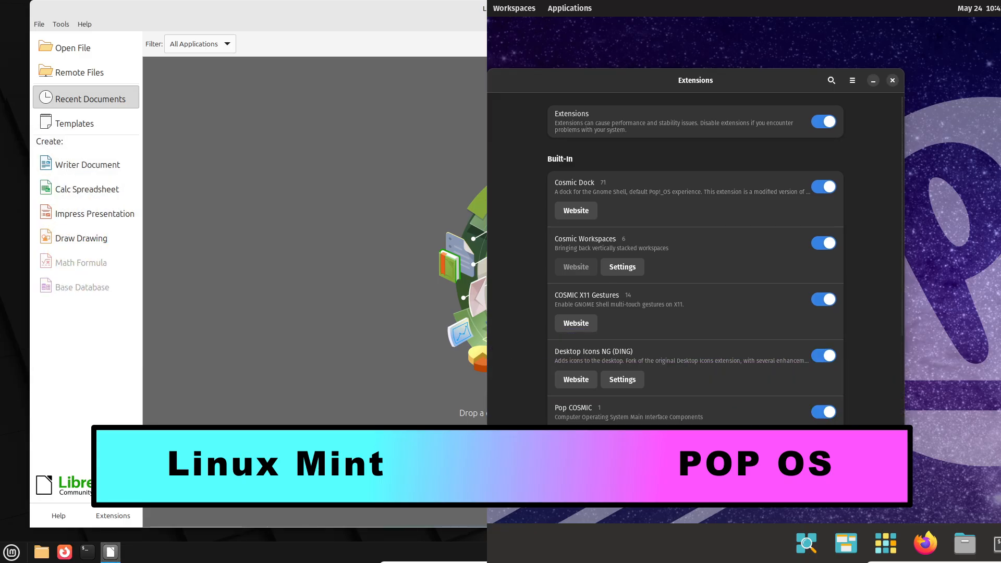
Show the Pop!_OS Extensions app's about info and LibreOffice's About dialog (version 7.3.7.2)
{"action": "left_click", "coordinate": [12, 552]}
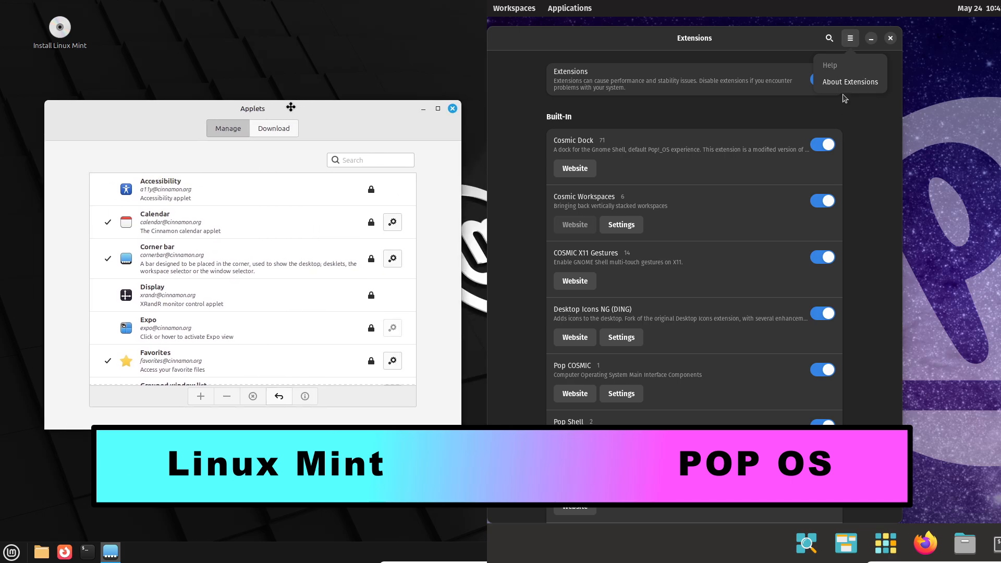
{"action": "left_click", "coordinate": [850, 81]}
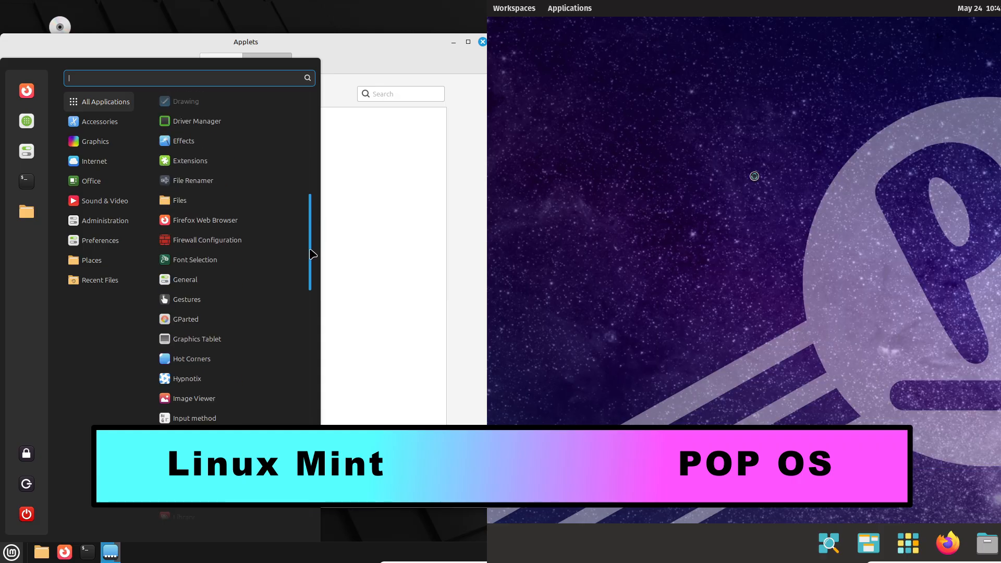
{"action": "scroll", "scroll_direction": "down", "scroll_amount": 3}
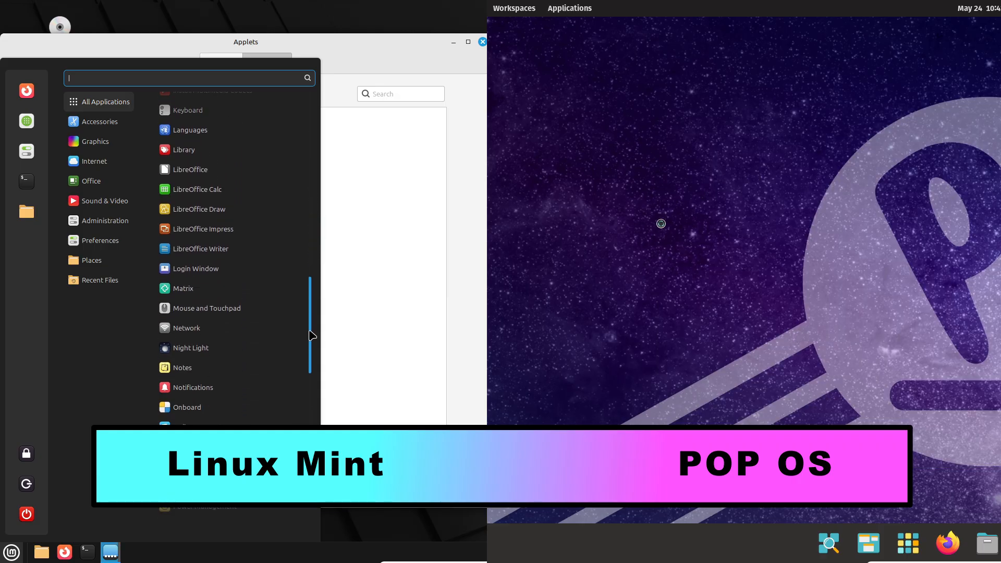
{"action": "scroll", "scroll_direction": "down", "scroll_amount": 3}
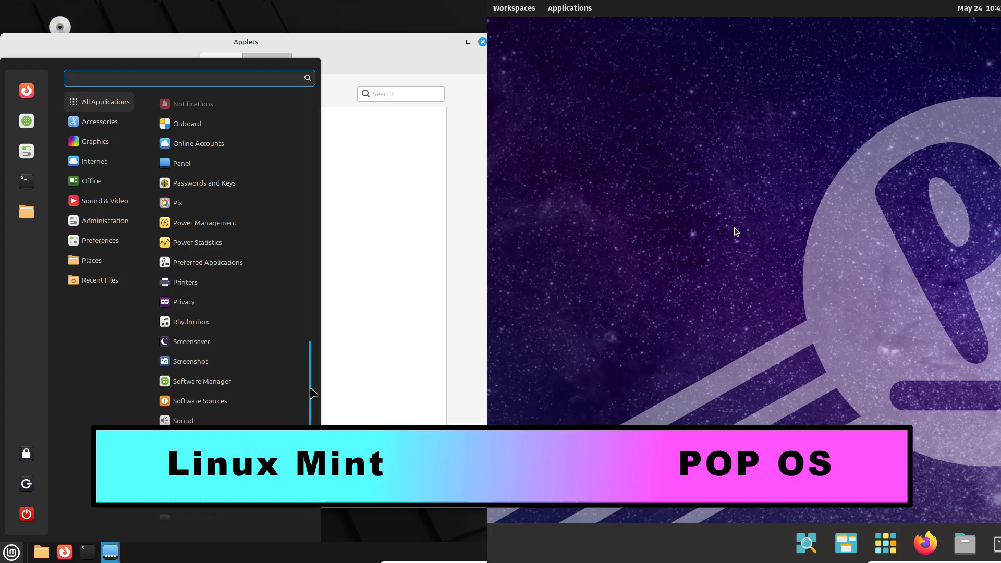
{"action": "scroll", "scroll_direction": "down", "scroll_amount": 3}
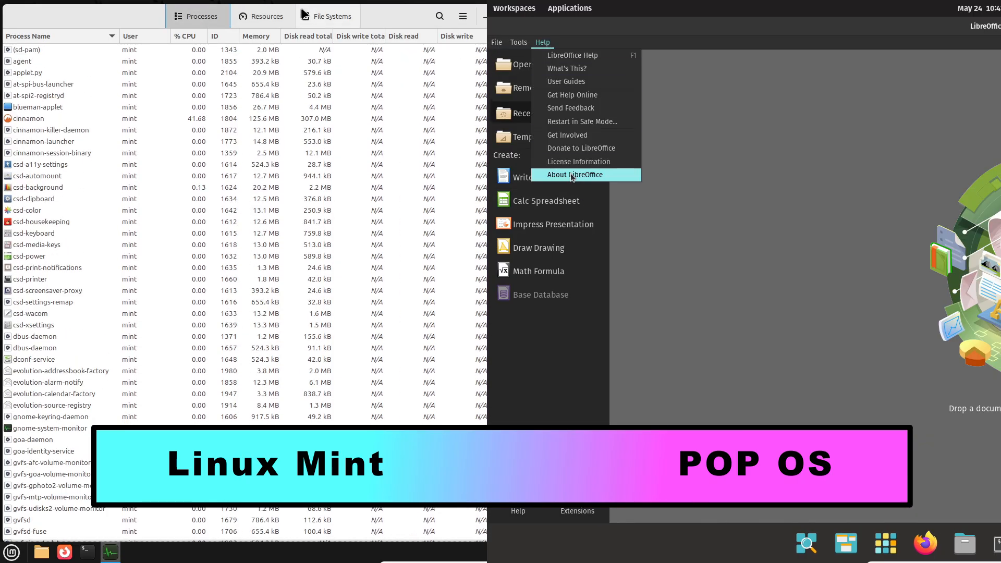
{"action": "left_click", "coordinate": [574, 175]}
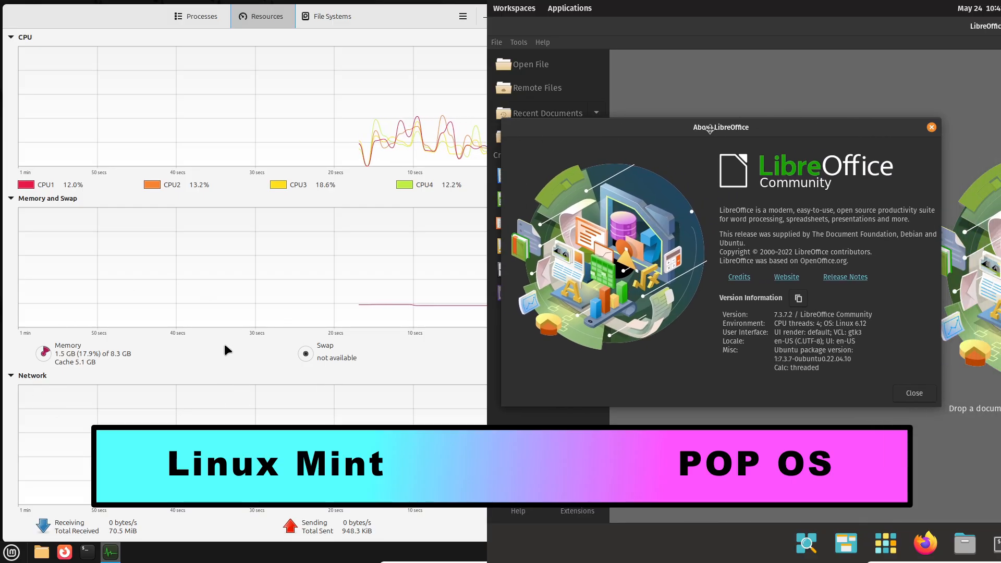